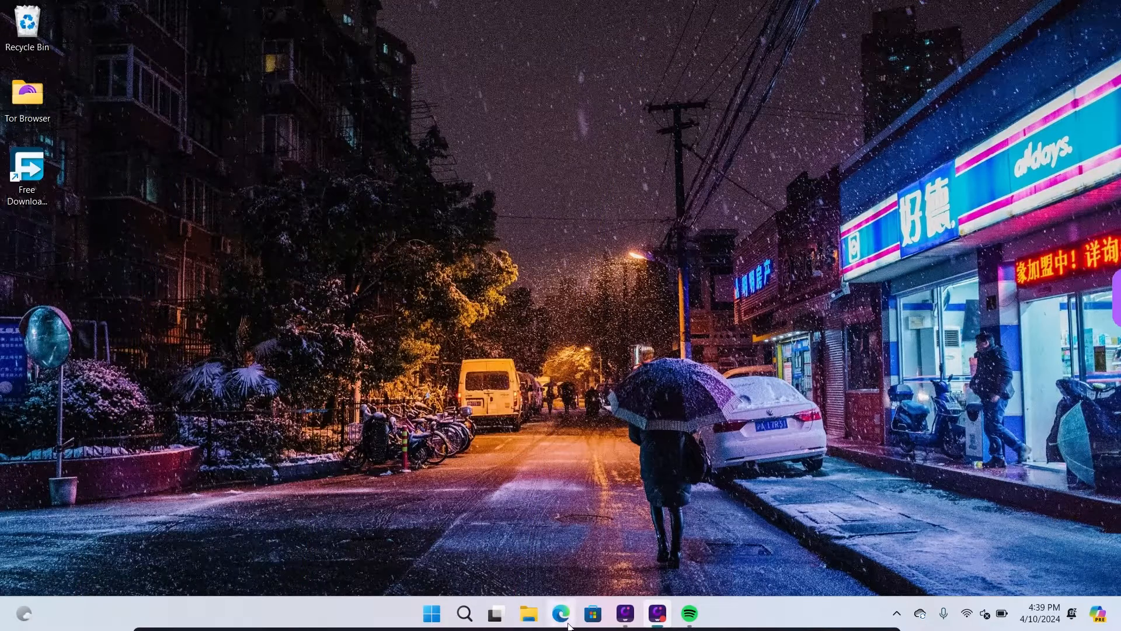
Bring up Edge on the Quick Share page and close the 'android quick share - Search' tab.
left_click(560, 613)
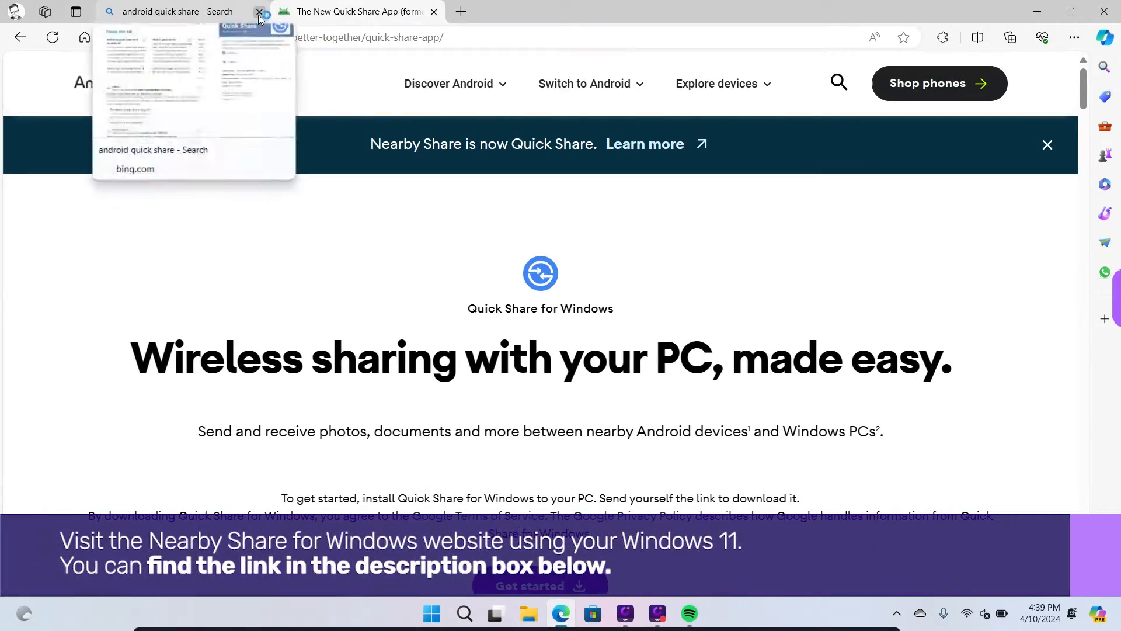
left_click(260, 12)
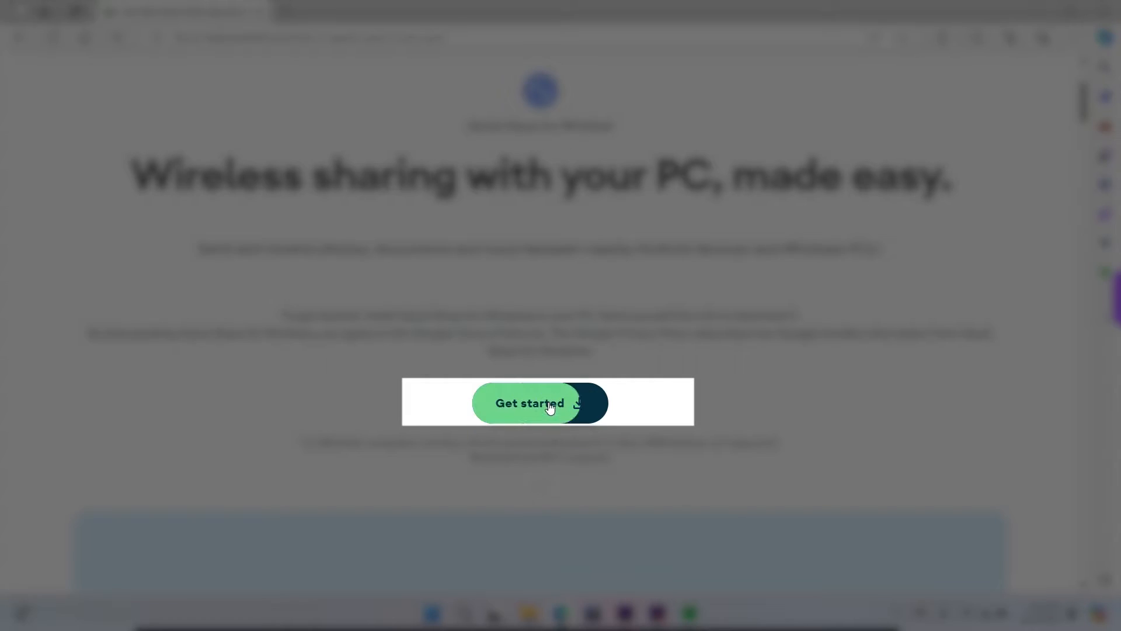
Get Quick Share for Windows via Get started and sign in with the chosen Google account.
left_click(530, 403)
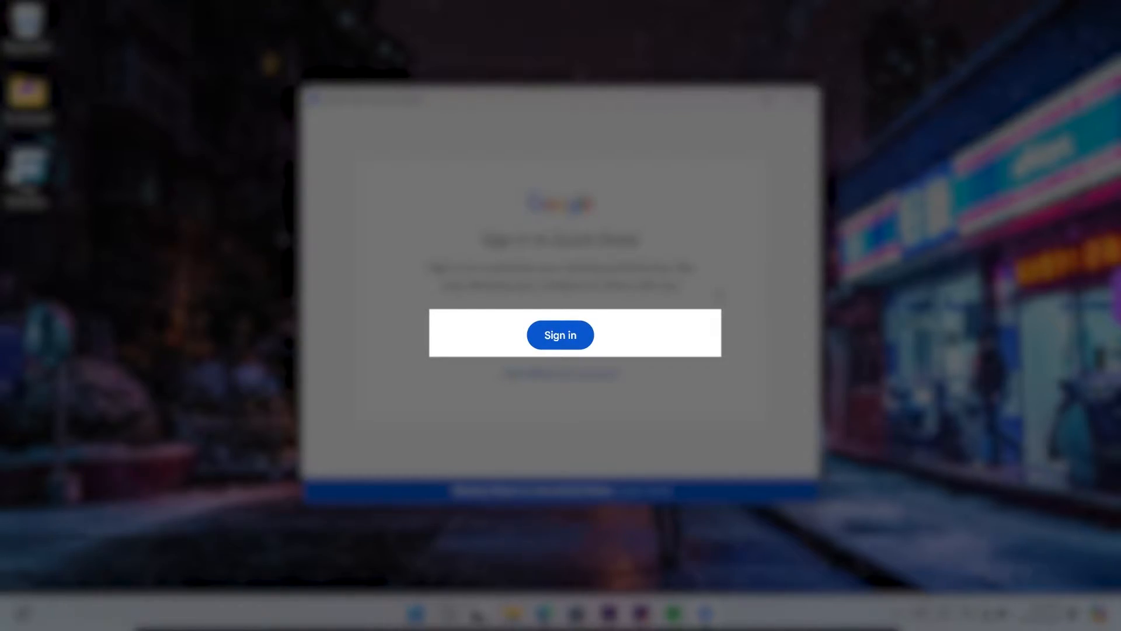
left_click(560, 336)
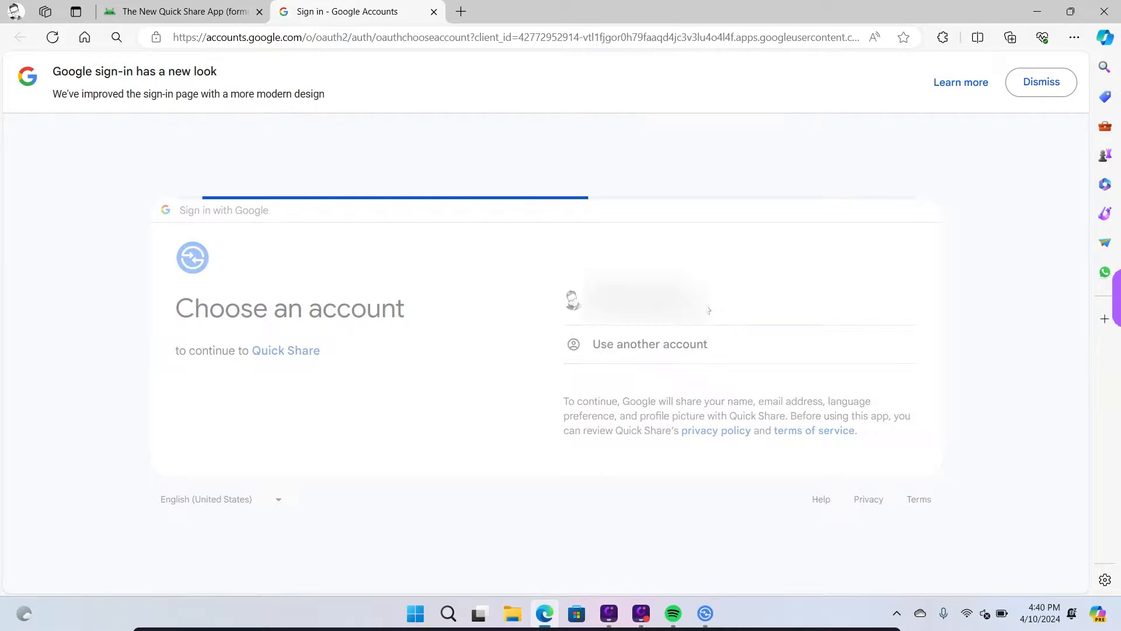
left_click(637, 300)
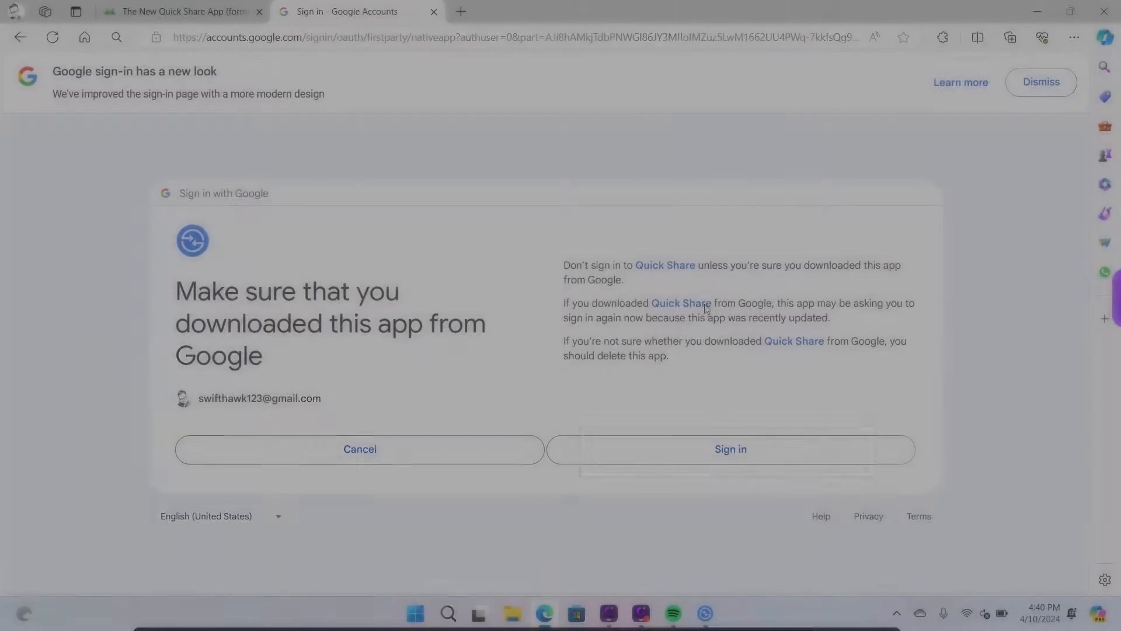
left_click(730, 448)
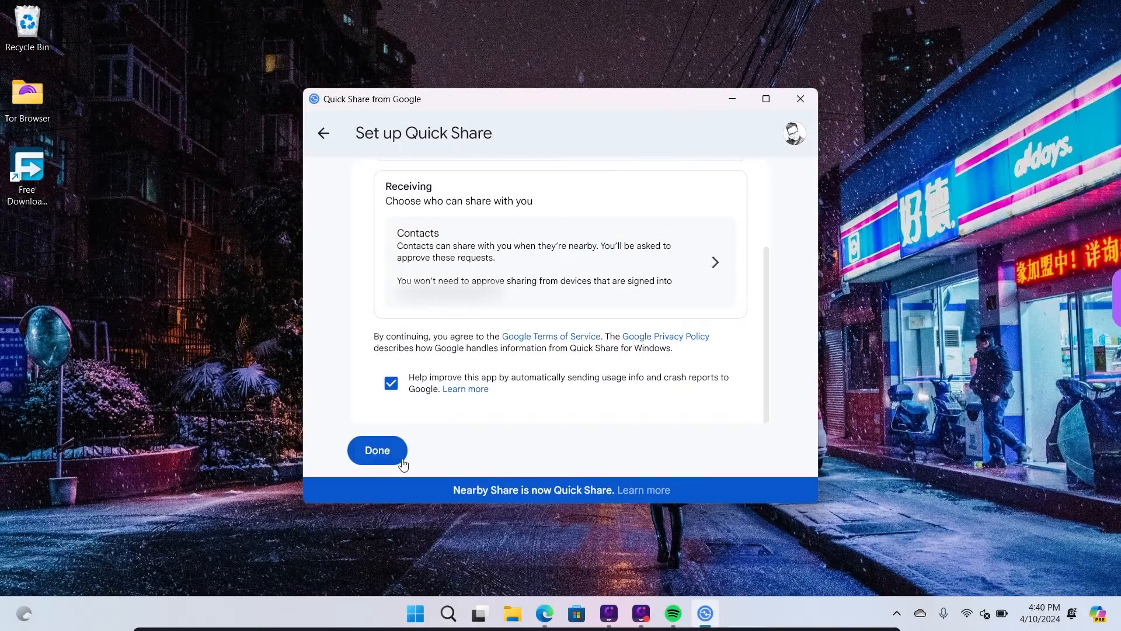
Complete setup with Receiving set to Contacts and usage-info reporting ticked.
left_click(377, 451)
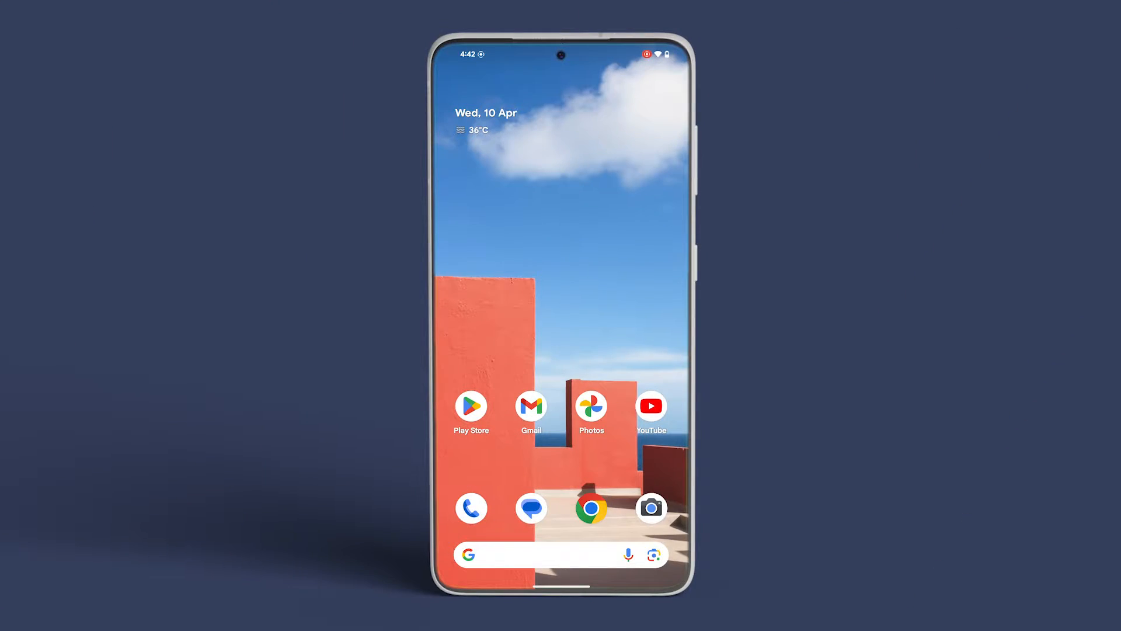
In Google Photos, play the snowy mountain road video from the Download album.
left_click(591, 405)
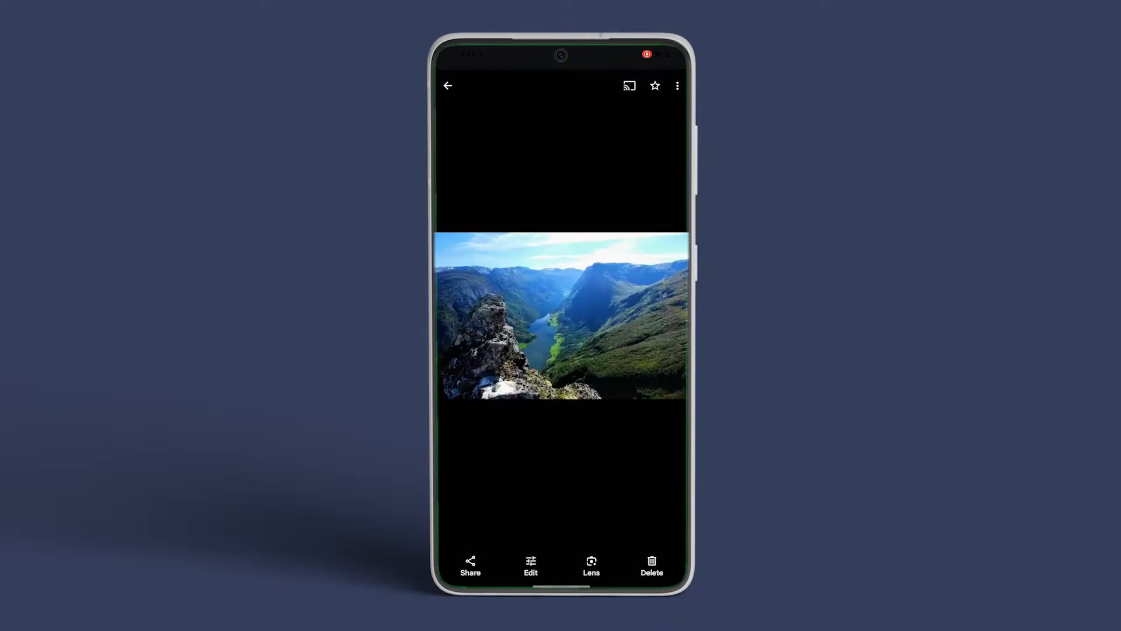
left_click(448, 85)
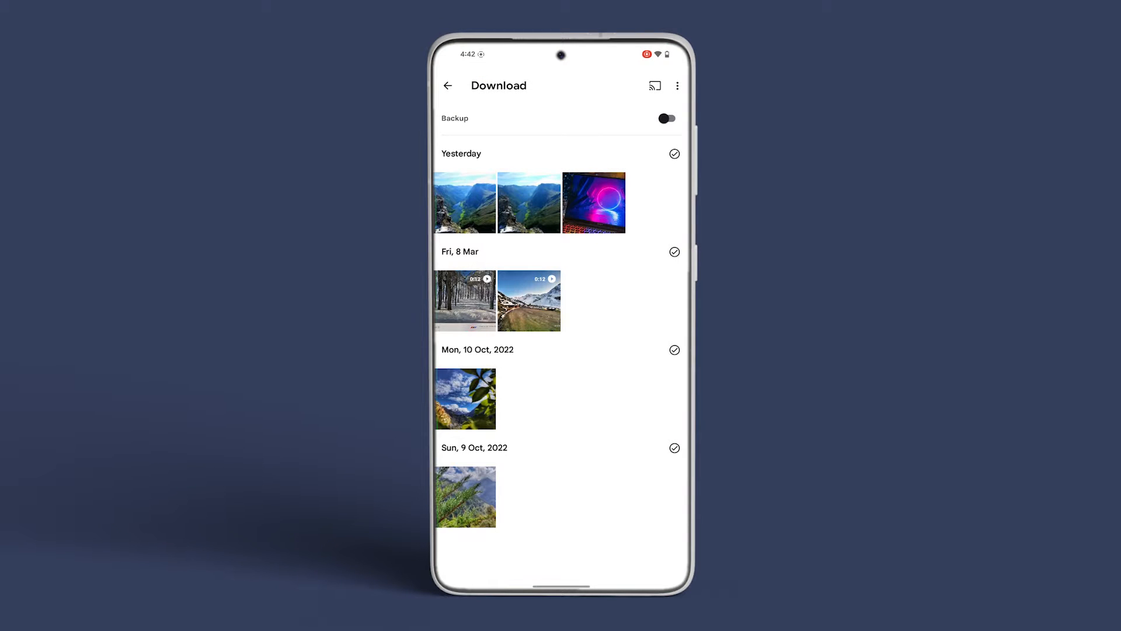
left_click(529, 300)
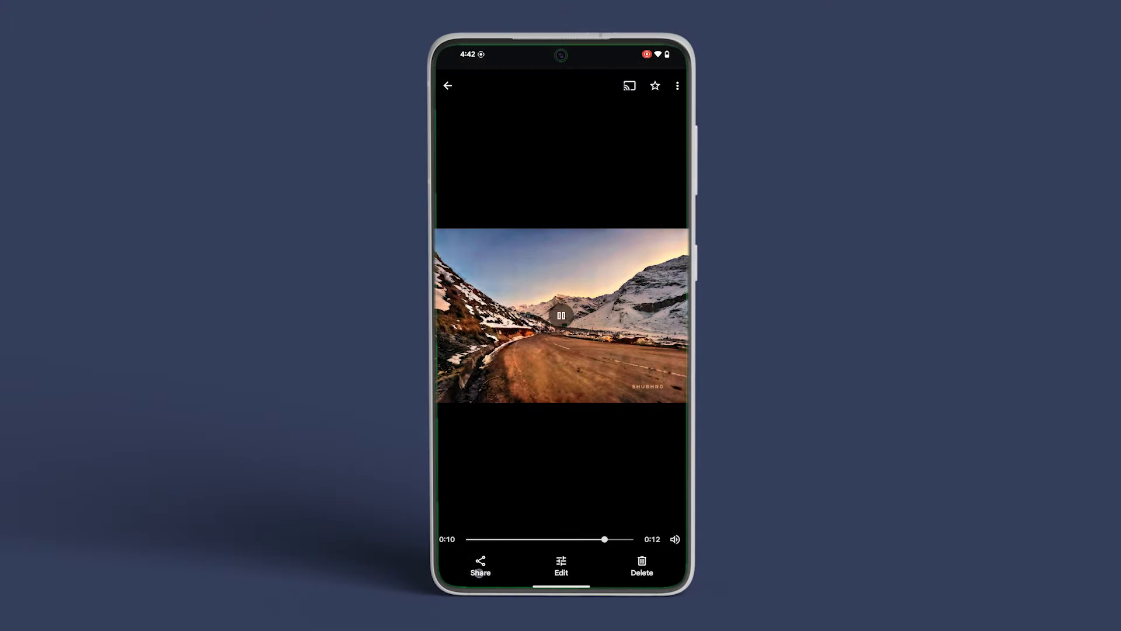